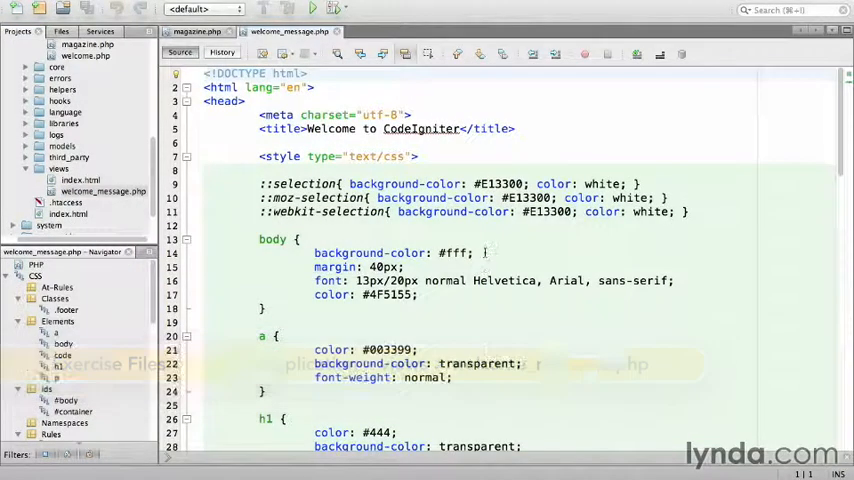
Create a new PHP view file named 'magazines' in the views folder.
scroll(down, 3)
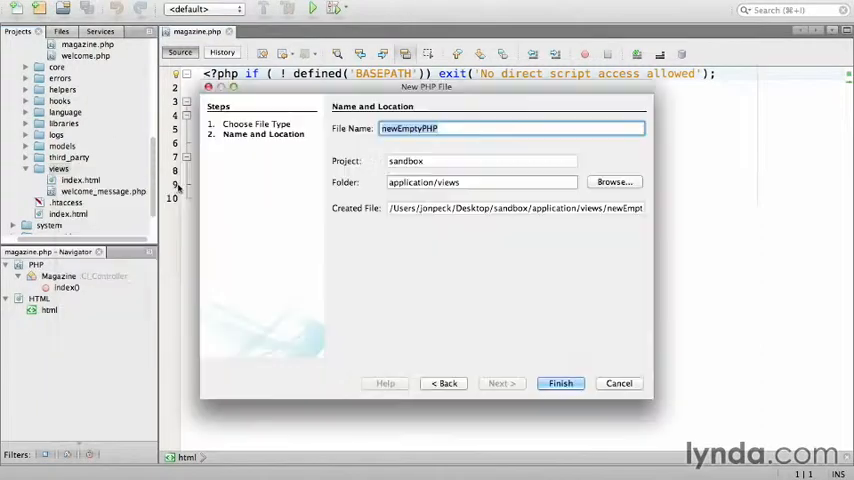
text(magazines)
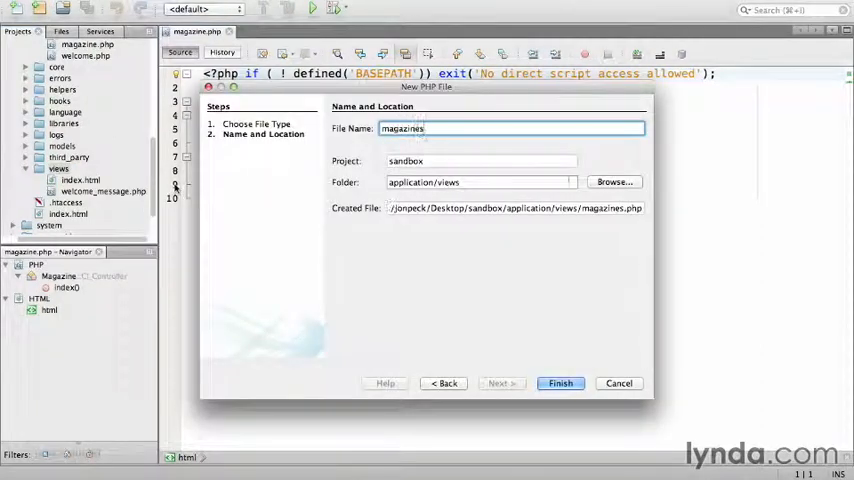
click(560, 384)
text($)
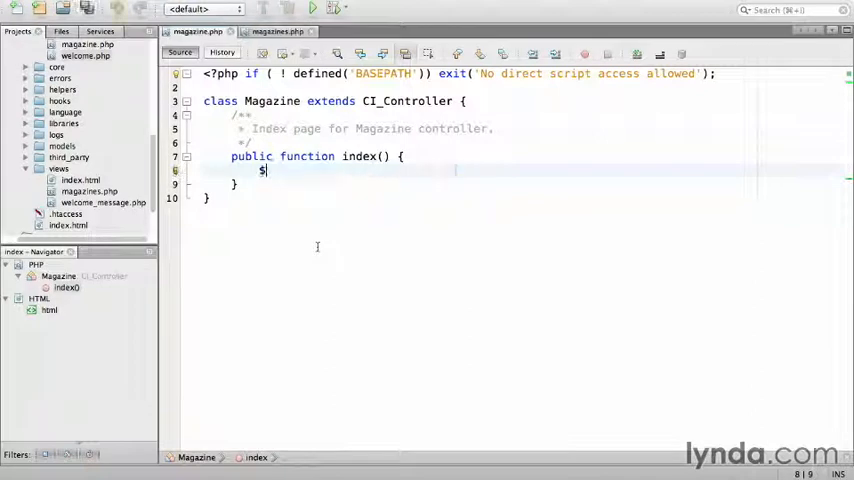
Add $this->load->view('magazines'); inside the controller's index() method.
text(this->load->)
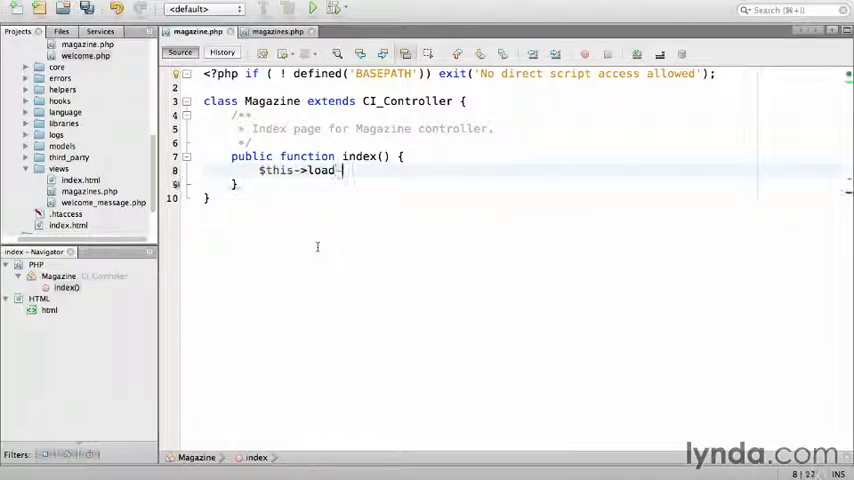
text(view())
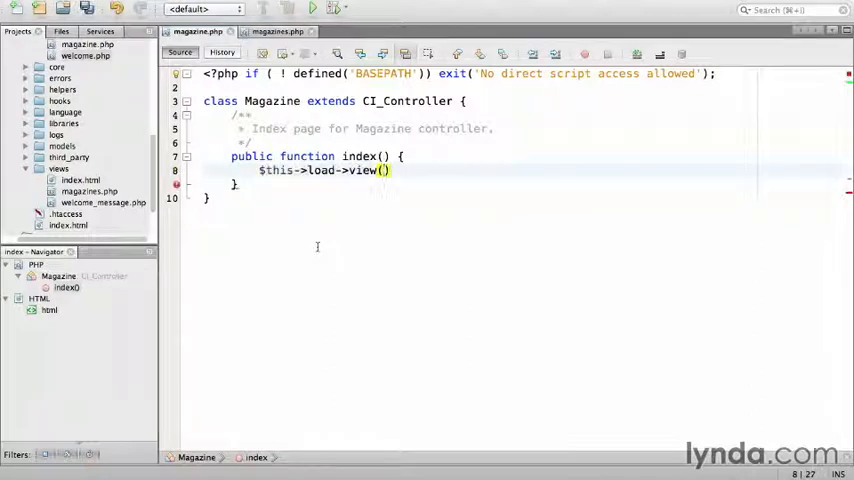
text('magazines');)
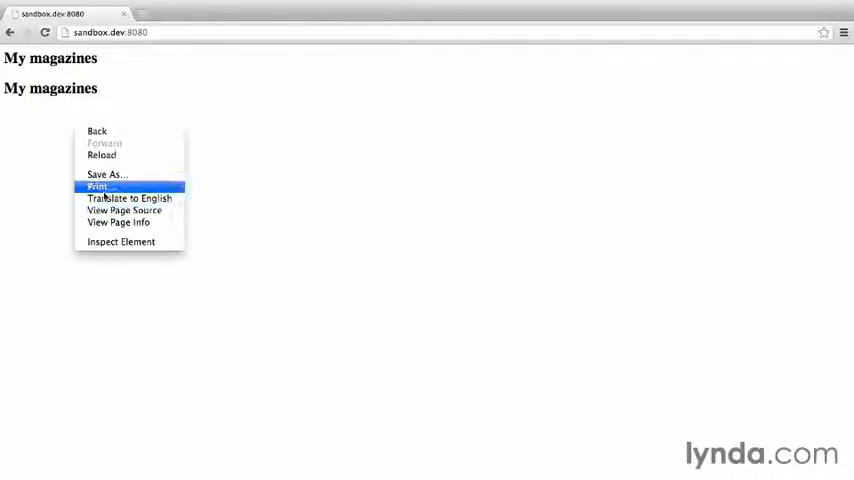
Inspect the page source showing two 'My magazines' headings, then return to the rendered page.
click(124, 212)
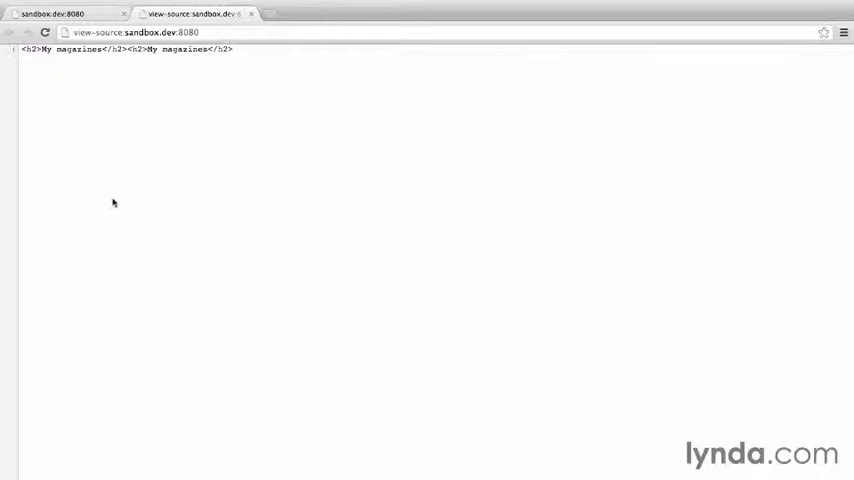
click(64, 12)
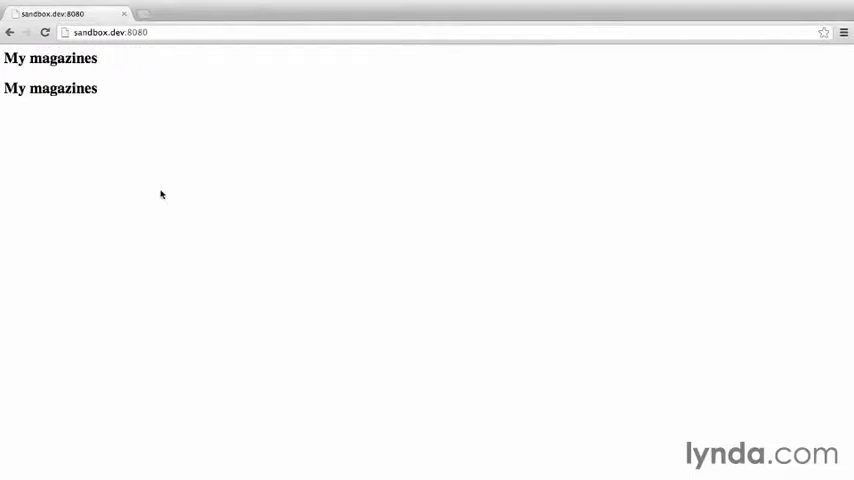